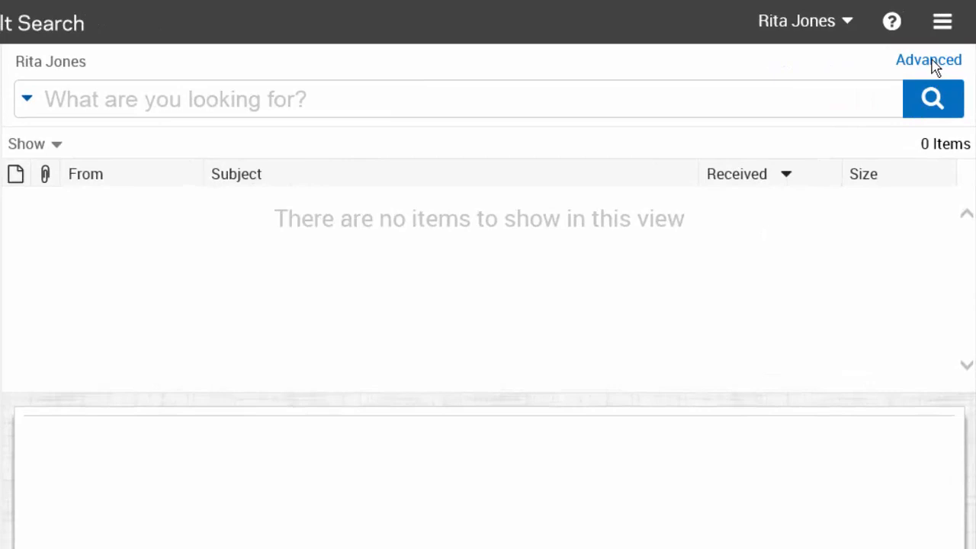
Switch Enterprise Vault Search to the advanced search form.
click(928, 59)
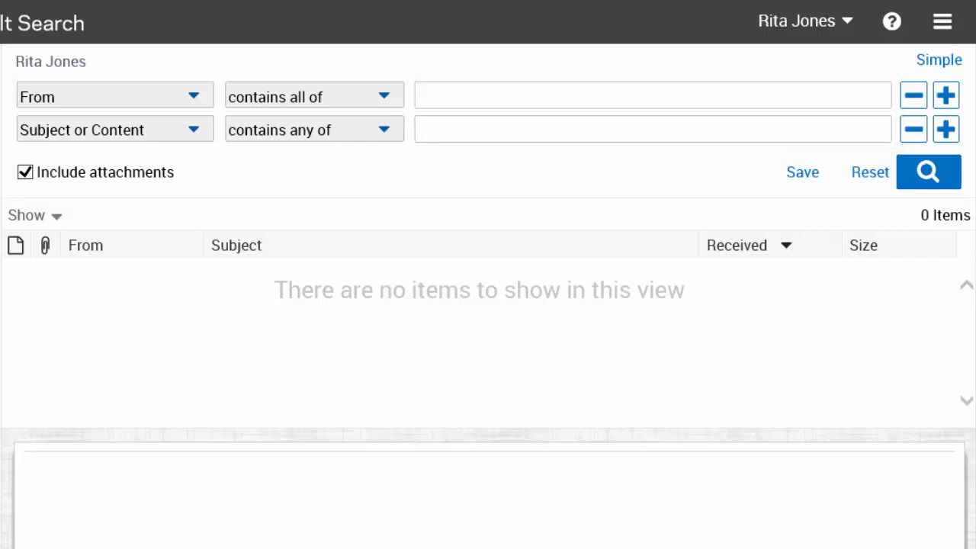
Enter From 'tom' and Subject or Content 'birthday', then add a third condition row.
click(652, 95)
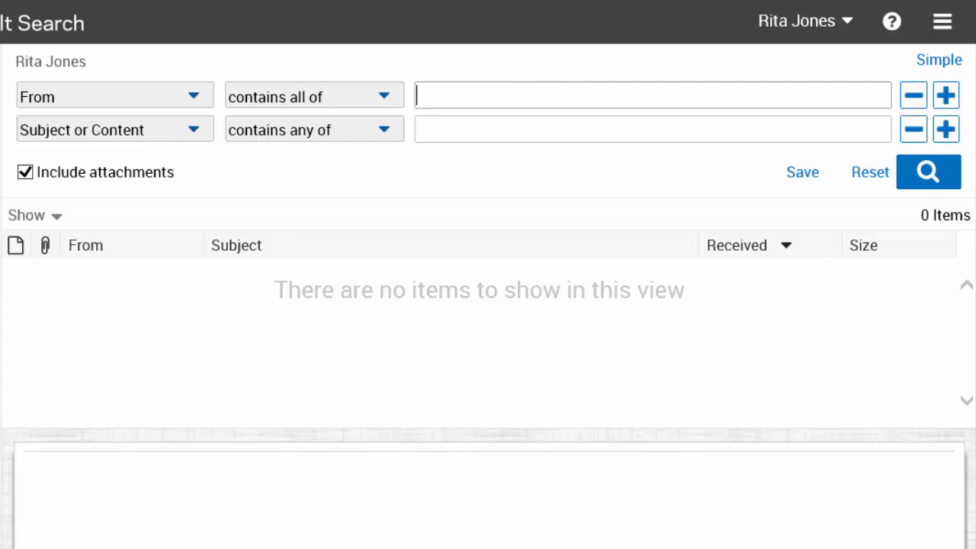
text(birt)
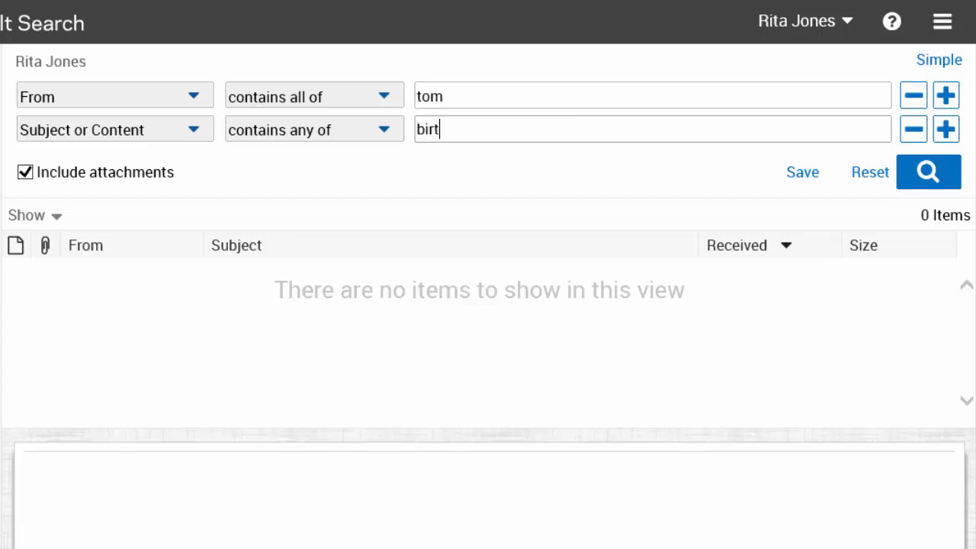
text(hday)
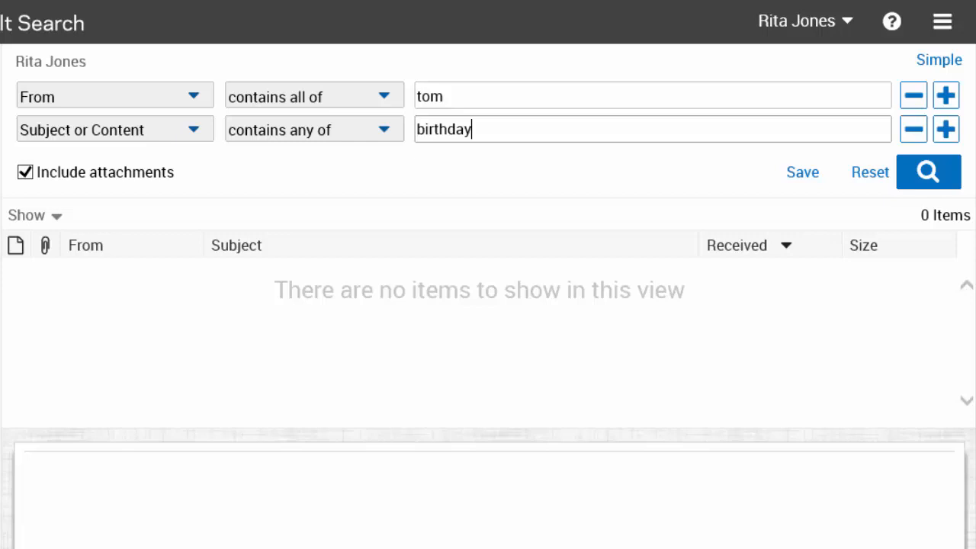
click(945, 129)
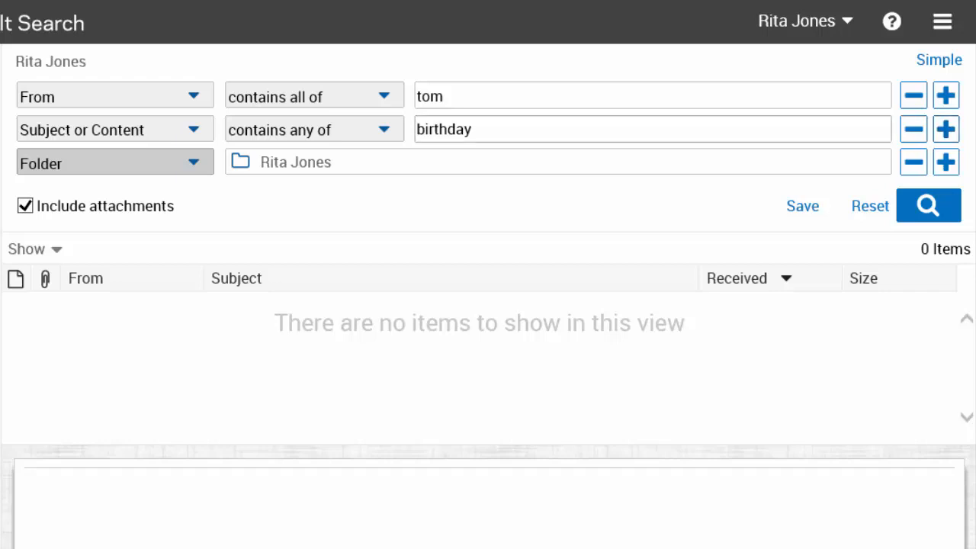
mouse_move(240, 162)
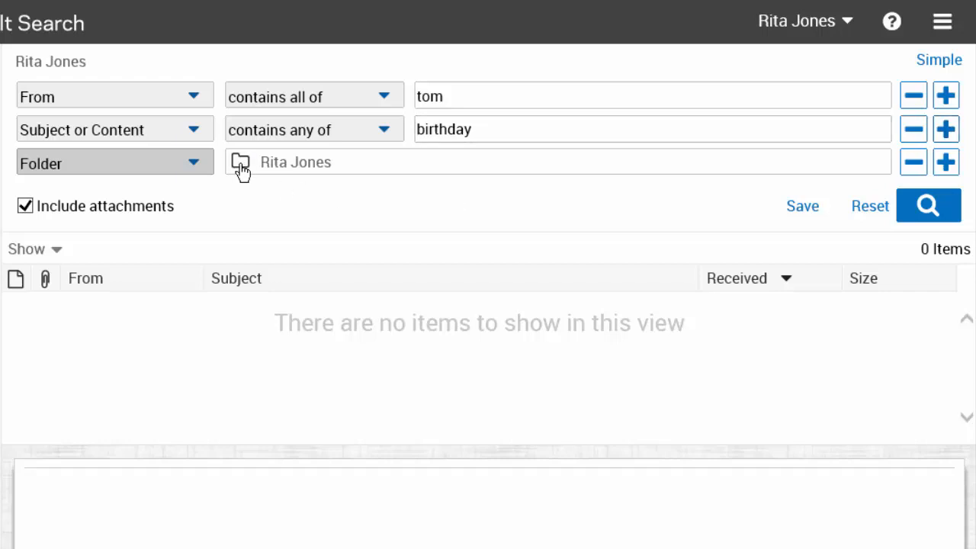
Open the Select Archive or Folders chooser for the new Folder condition.
click(240, 162)
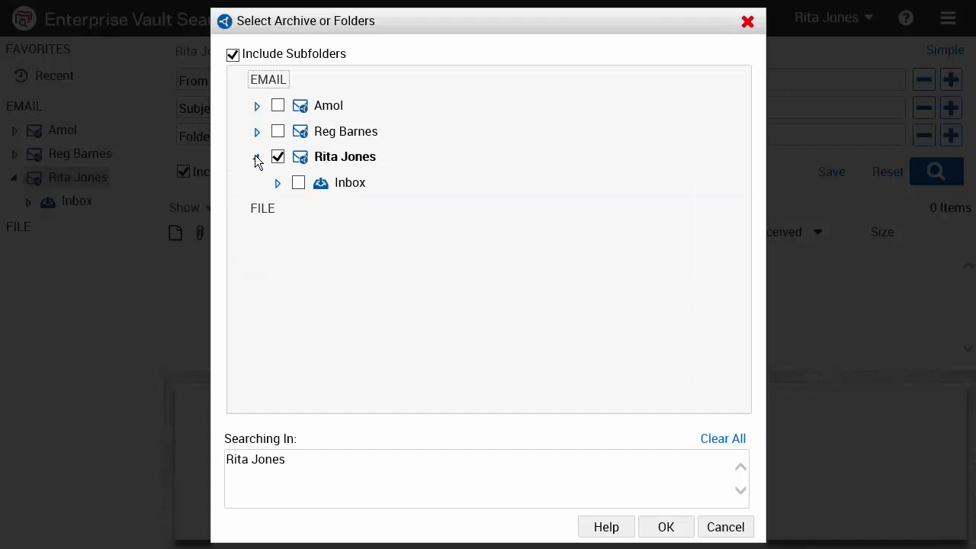
click(278, 182)
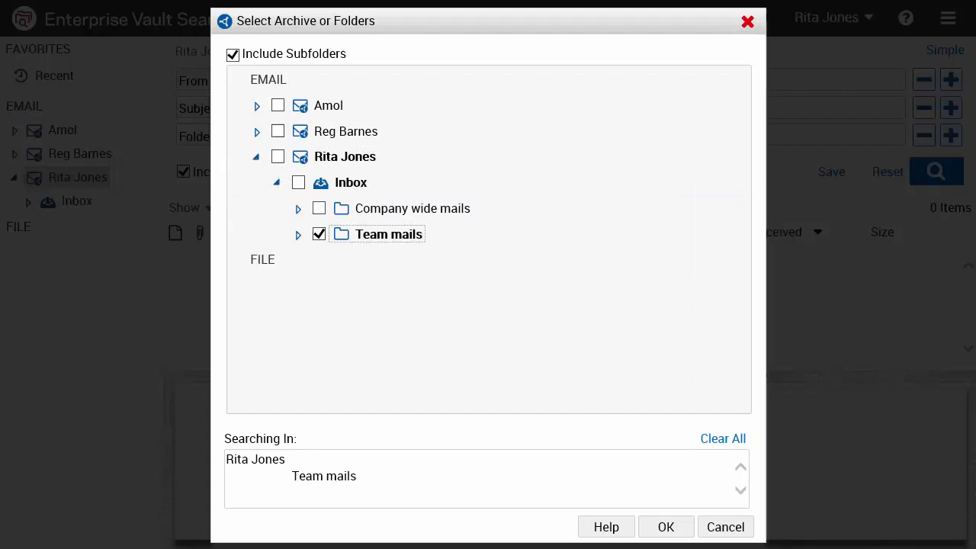
click(232, 54)
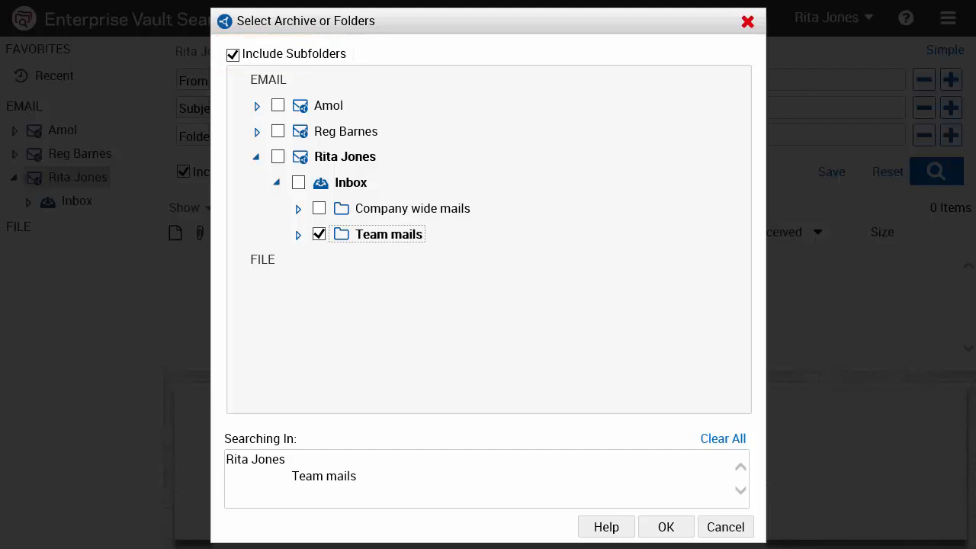
click(665, 526)
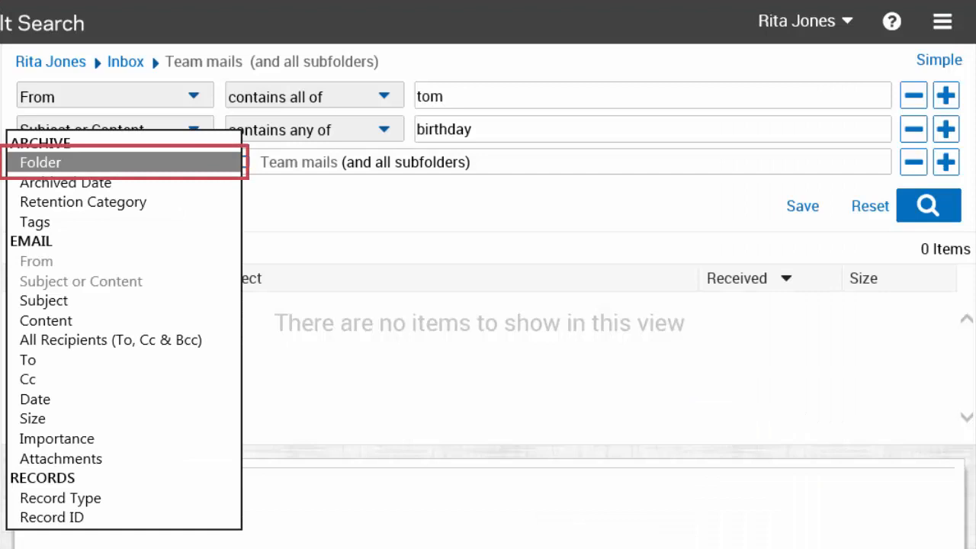
click(40, 162)
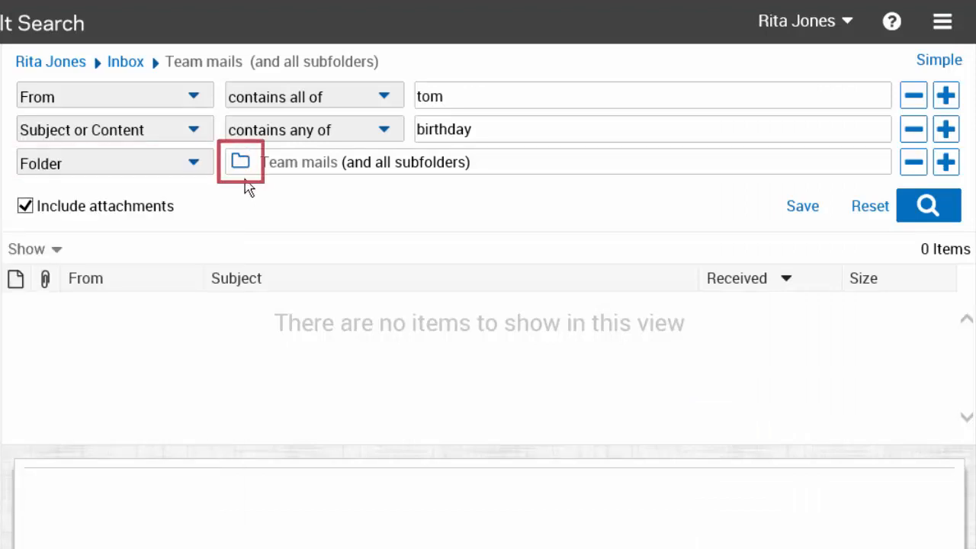
click(240, 160)
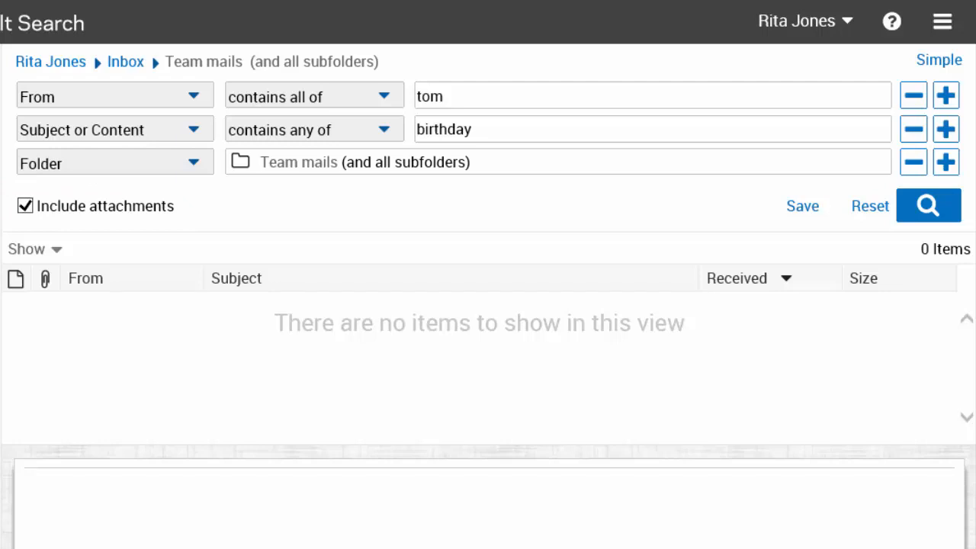
click(928, 205)
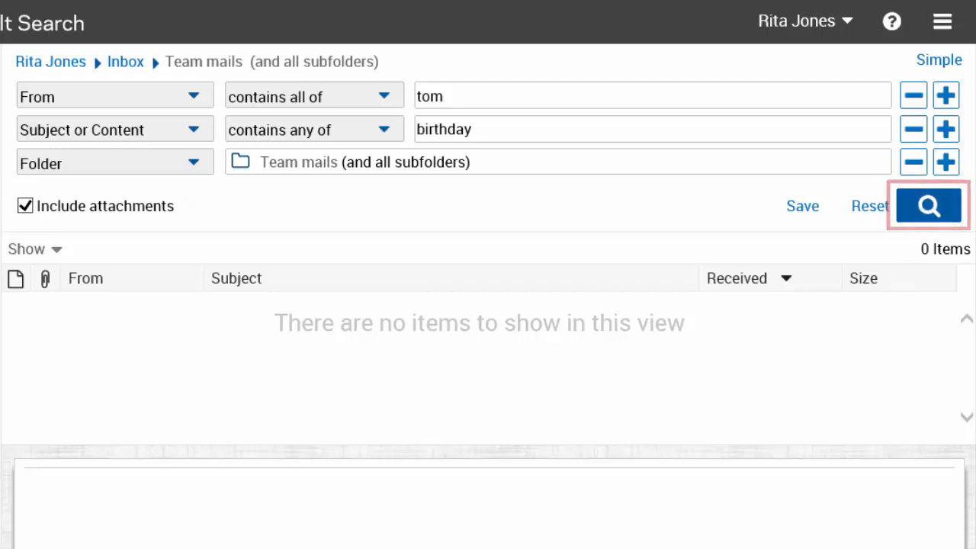
click(928, 206)
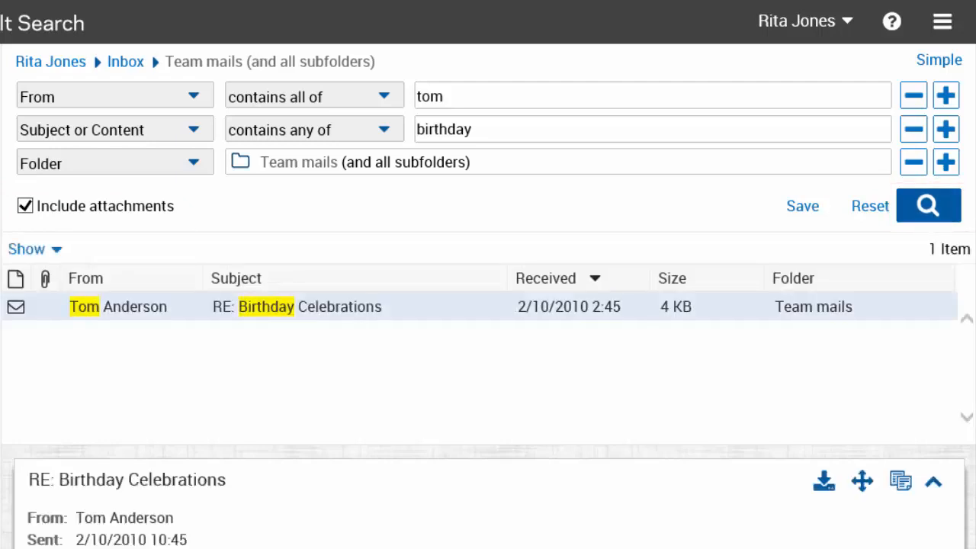